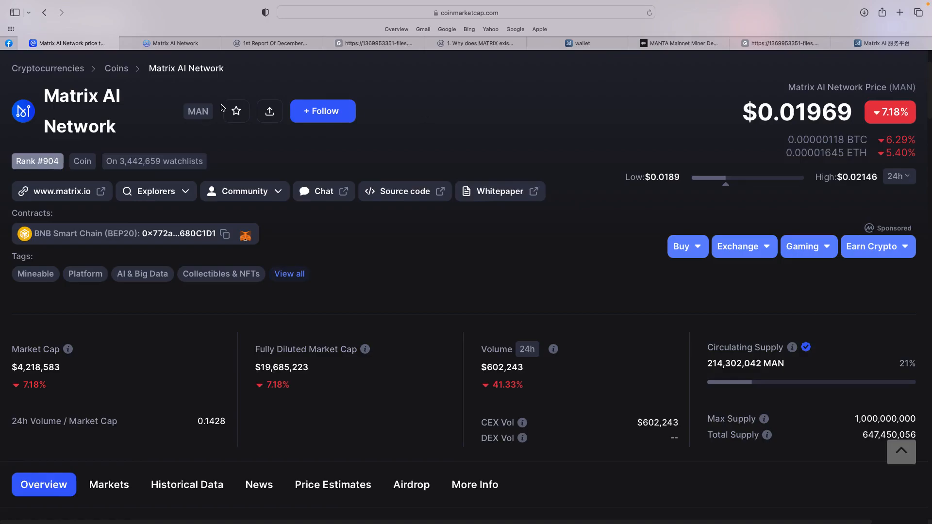
pyautogui.moveTo(287, 274)
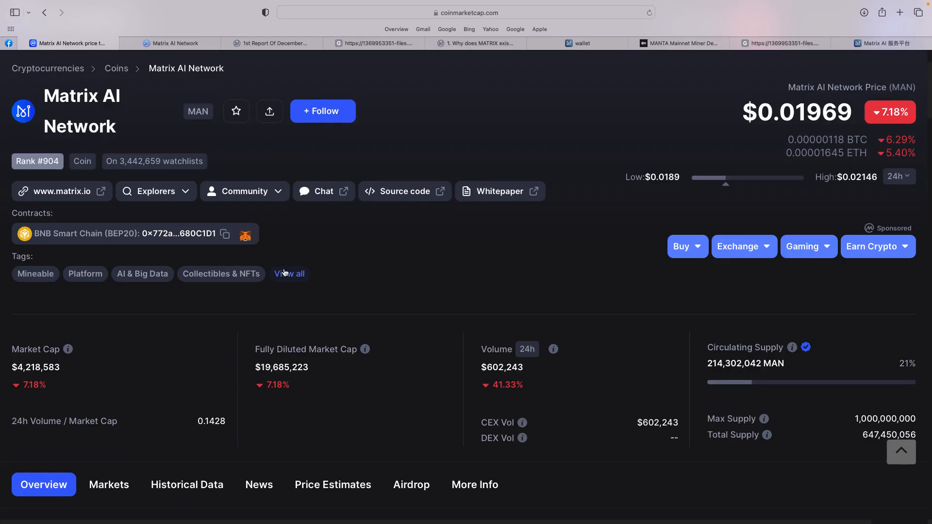
# Open the full Matrix AI Network Tags list via 'View all' next to Tags.
pyautogui.click(290, 274)
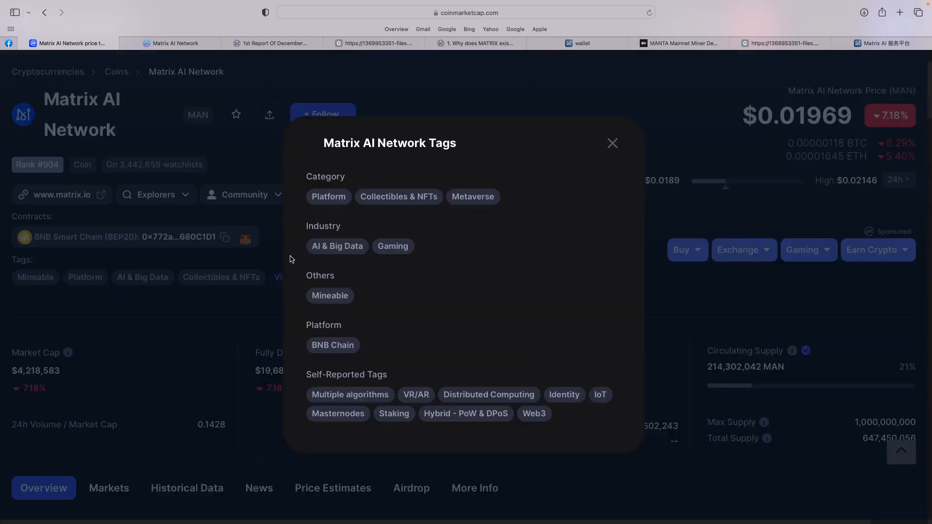
pyautogui.moveTo(384, 279)
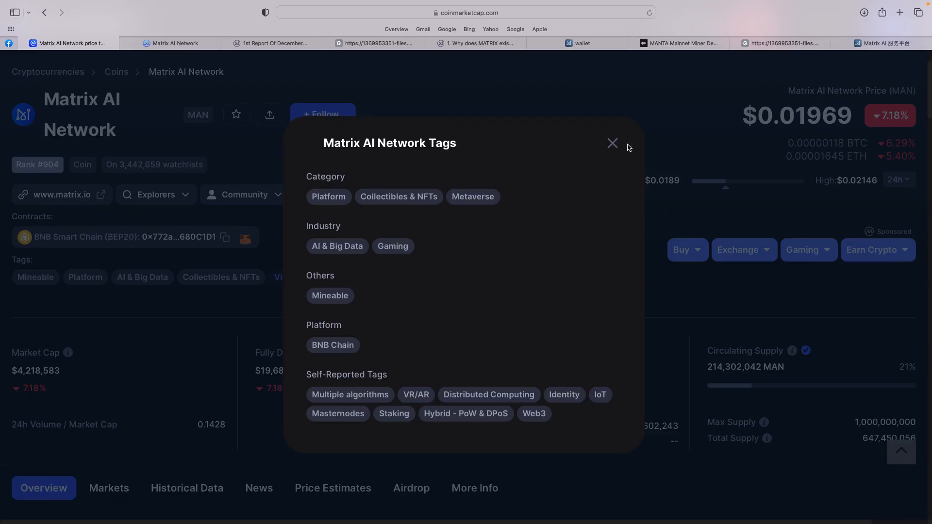
# Close the Matrix AI Network tags dialog and scroll the CoinMarketCap page.
pyautogui.click(613, 144)
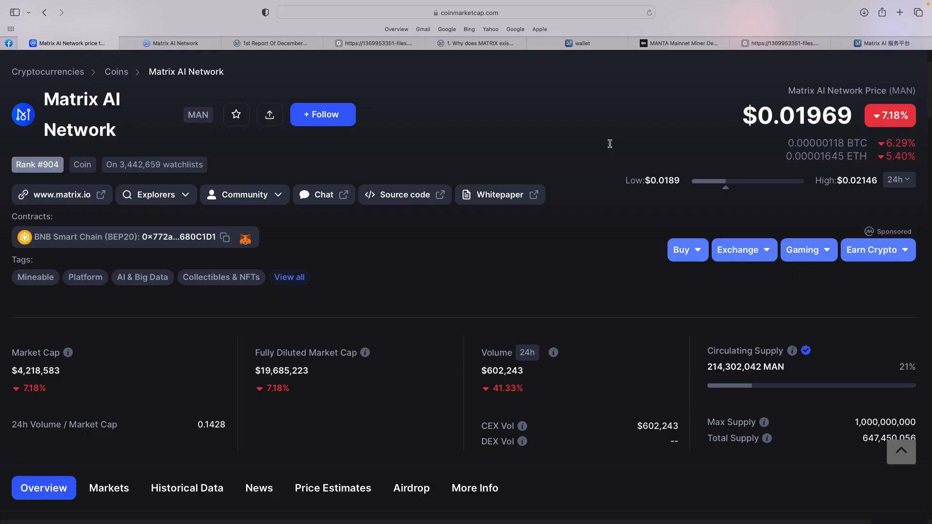
pyautogui.scroll(-3)
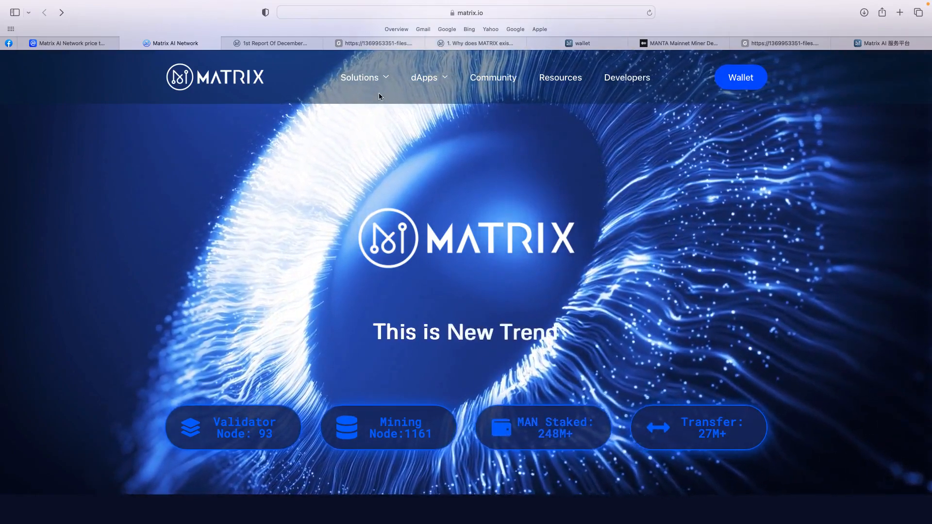
# Open MANAS from the matrix.io Solutions menu to view manas.matrix.io recognition services.
pyautogui.click(360, 78)
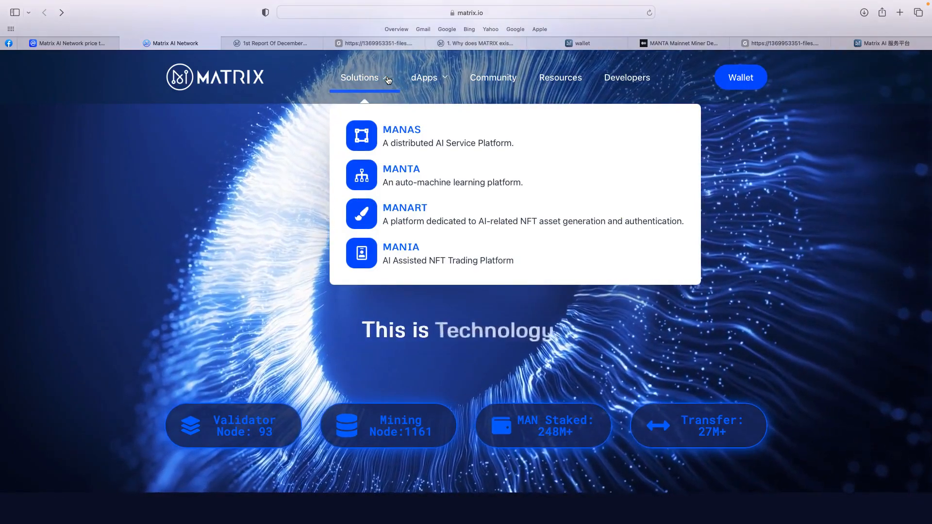
pyautogui.click(401, 129)
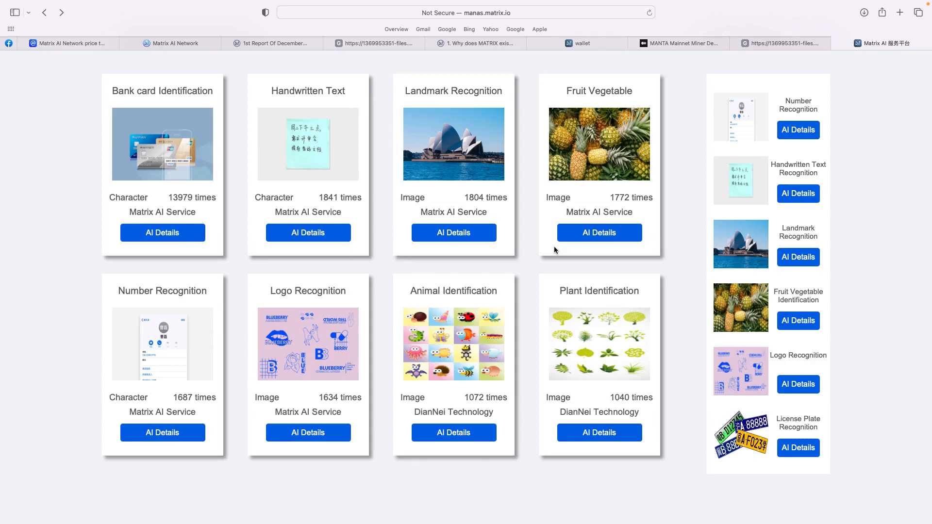
pyautogui.moveTo(161, 116)
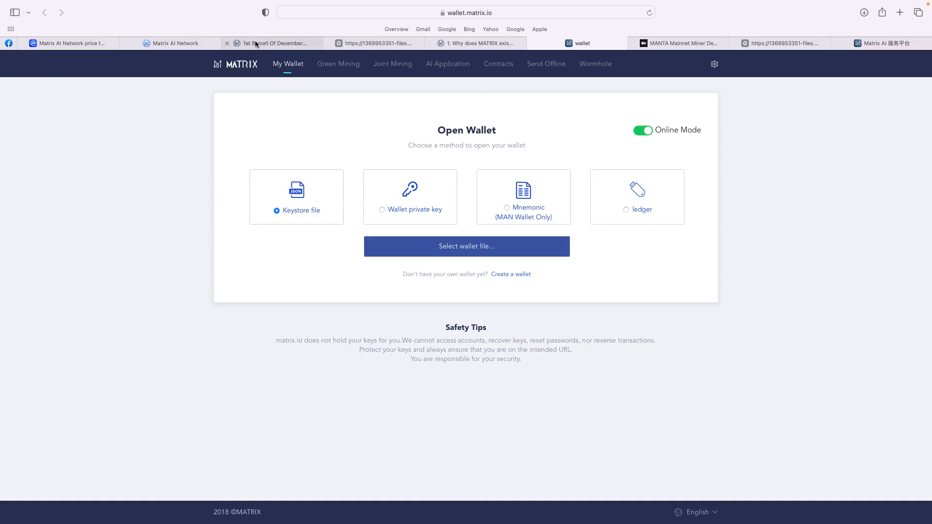
pyautogui.moveTo(256, 43)
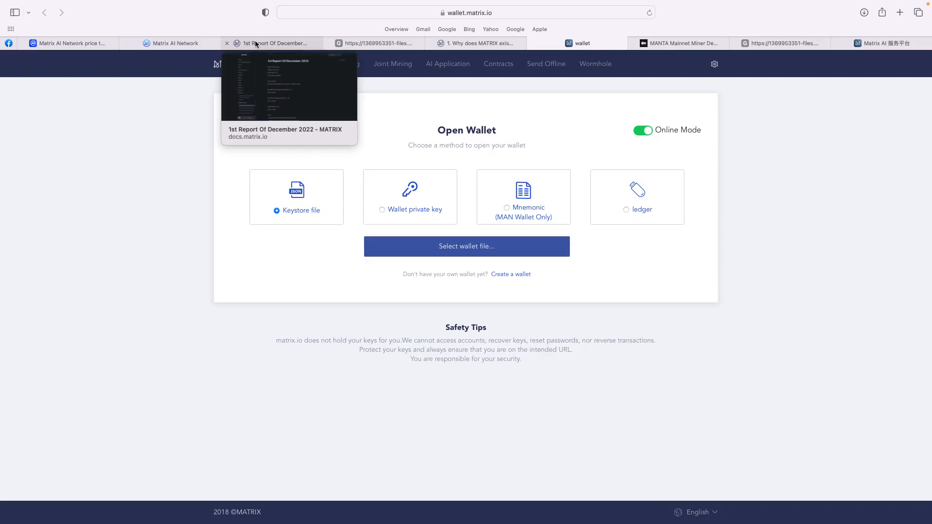
# Switch from the MATRIX Web Wallet Open Wallet page to the 'Matrix AI Network' tab.
pyautogui.click(175, 43)
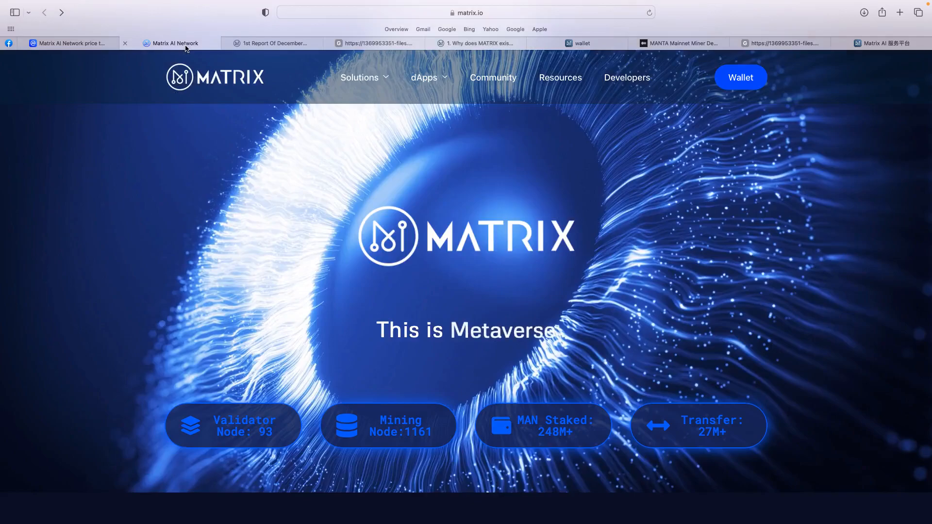
# Scroll past 'MATRIX 3.0 is COMING' and the Features panel to the Revolutions phase.
pyautogui.click(424, 78)
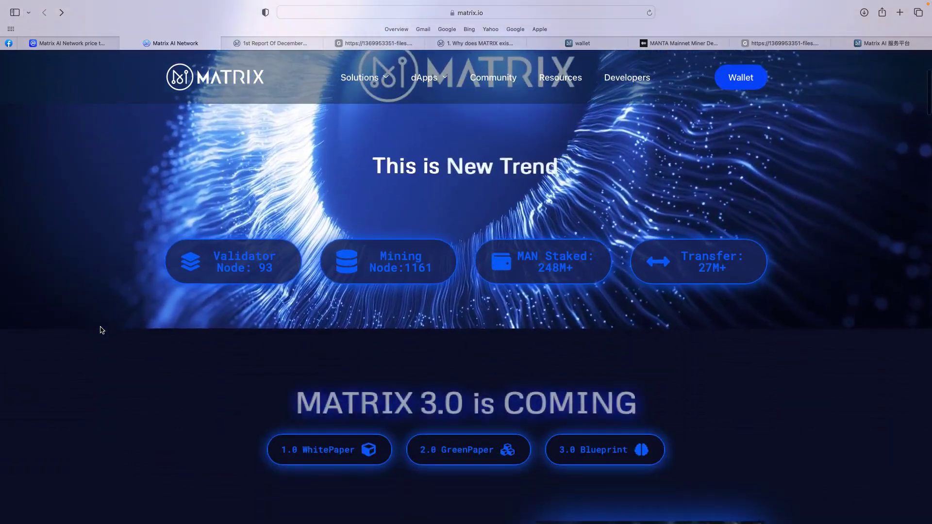
pyautogui.scroll(-3)
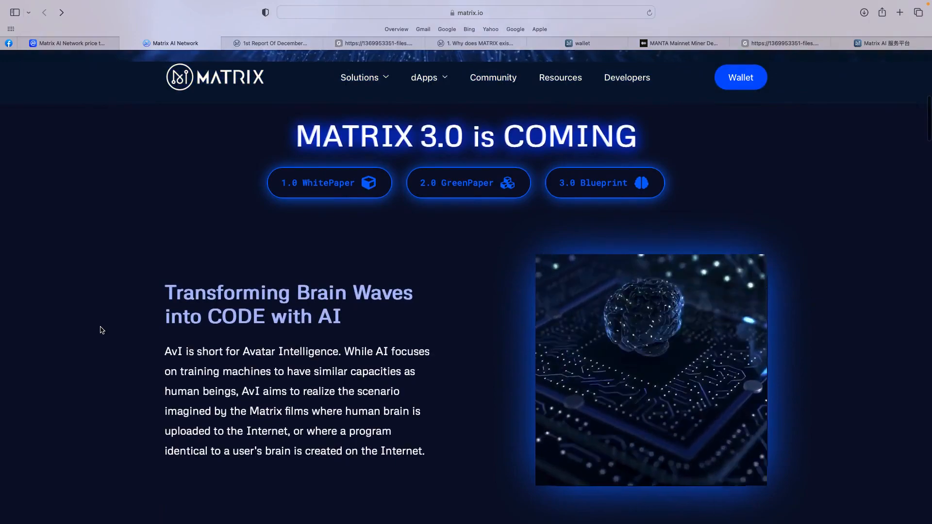
pyautogui.scroll(-3)
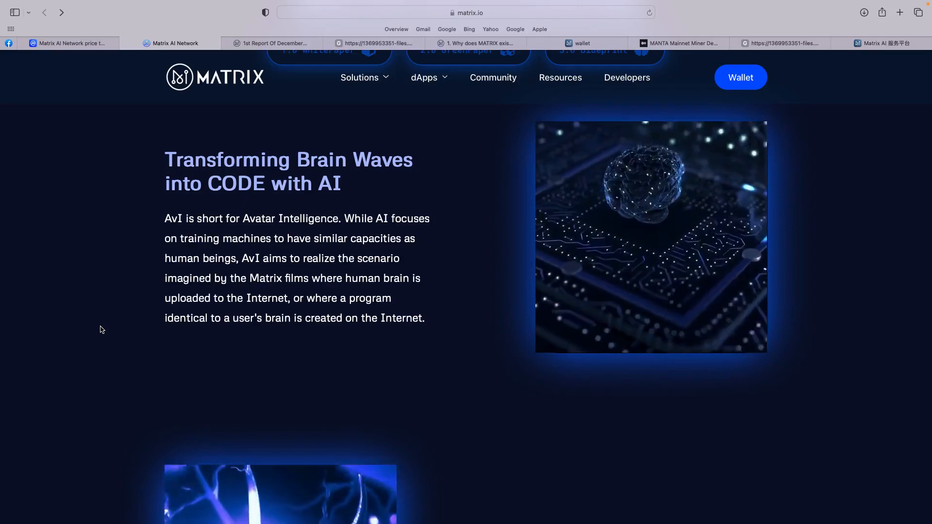
pyautogui.scroll(-3)
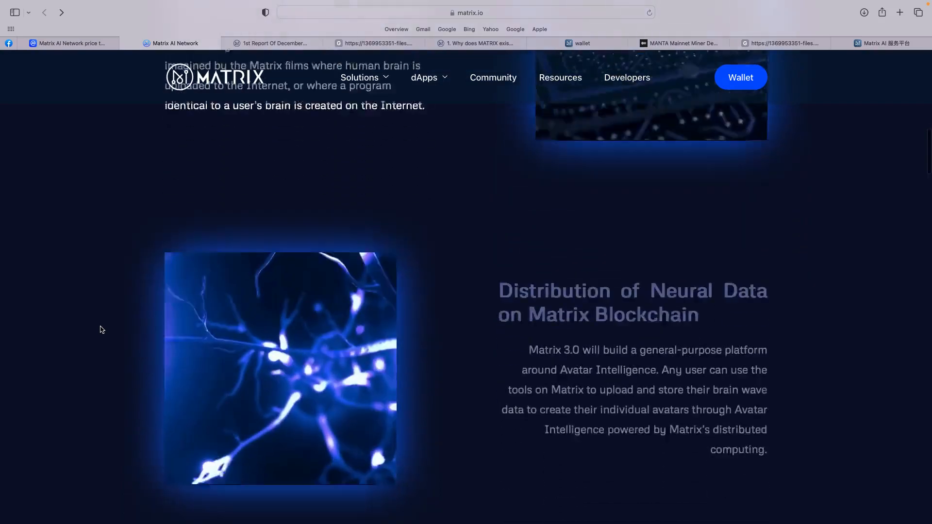
pyautogui.scroll(-3)
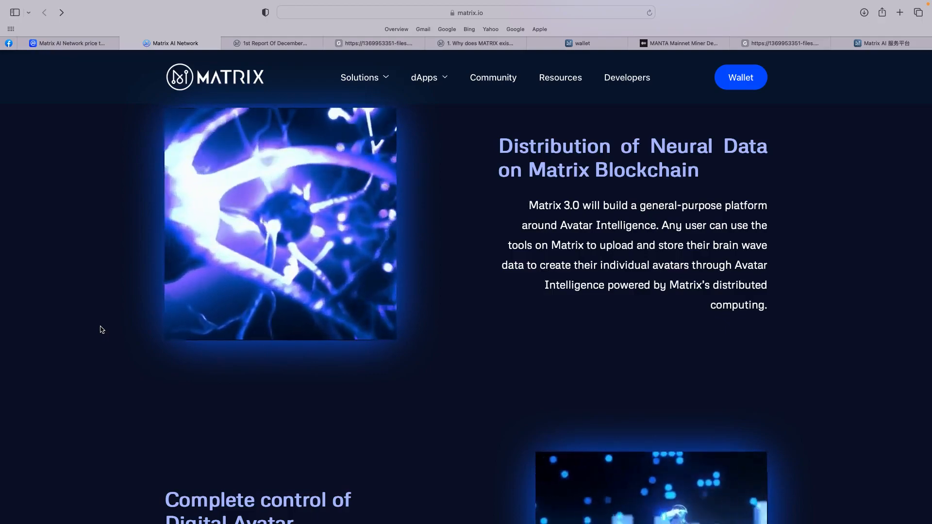
pyautogui.scroll(-3)
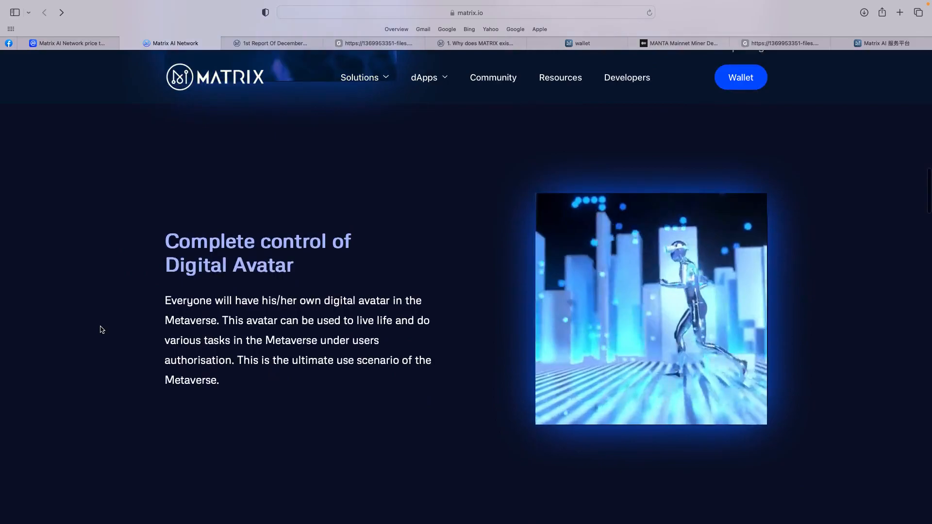
pyautogui.scroll(-3)
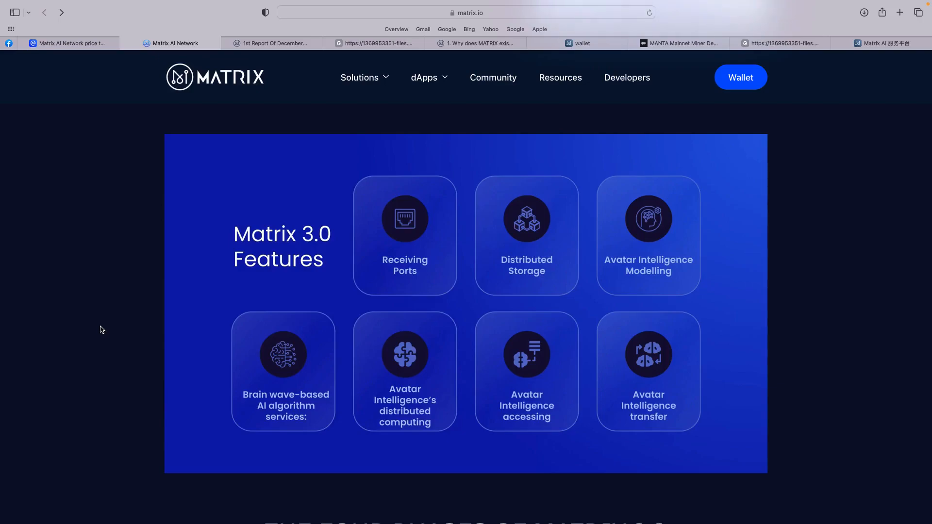
pyautogui.scroll(-3)
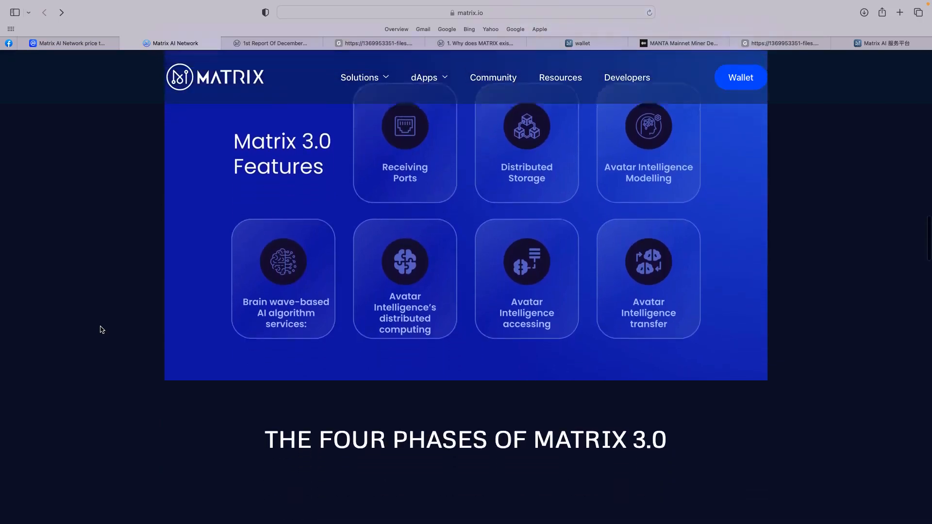
pyautogui.scroll(-3)
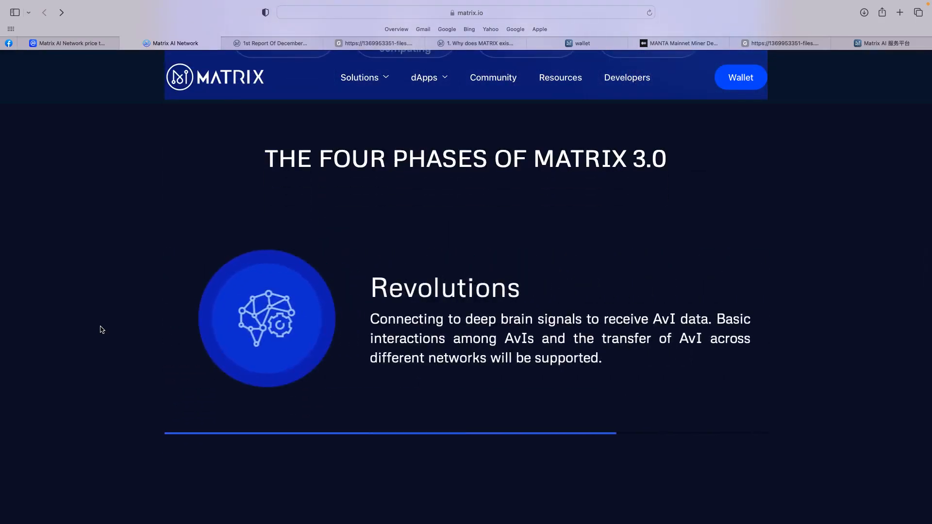
# Scroll past the four phases and Phase 1 Core Tasks to the Smart City blockchain section.
pyautogui.scroll(-3)
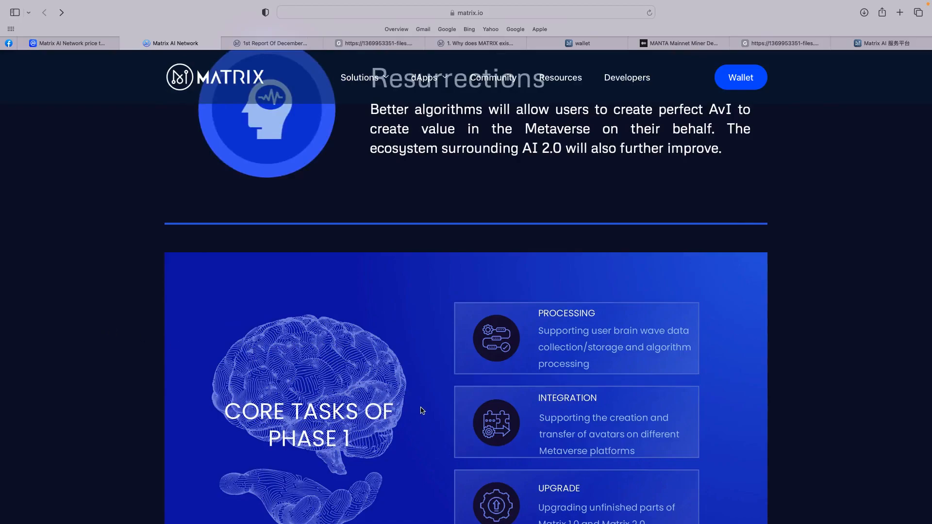
pyautogui.scroll(-3)
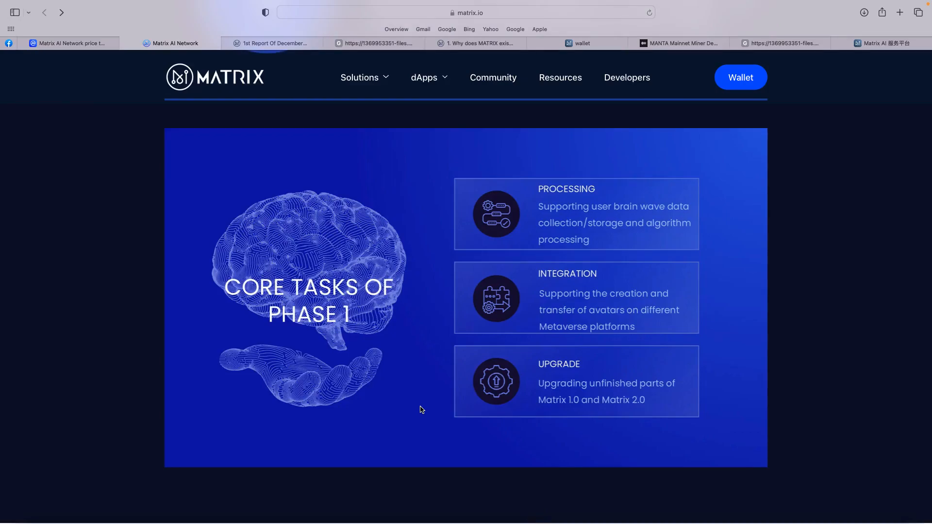
pyautogui.scroll(-3)
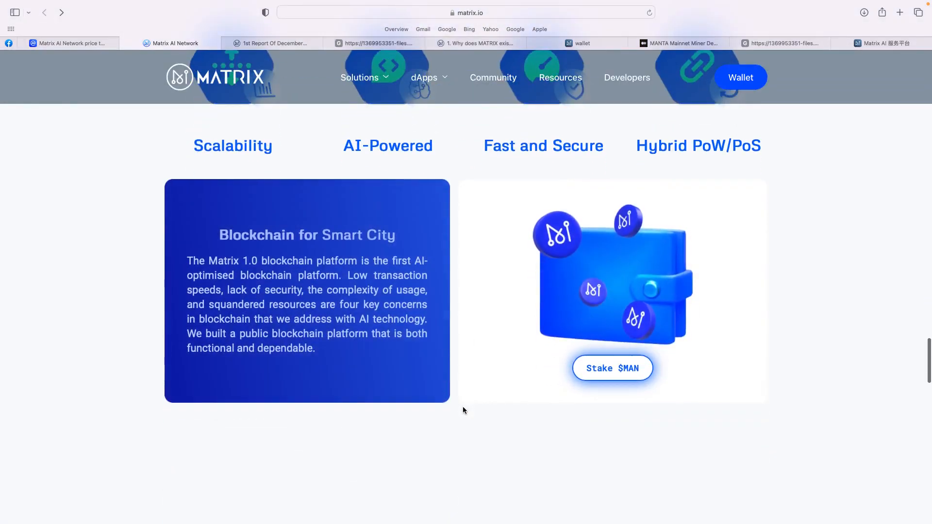
pyautogui.scroll(-3)
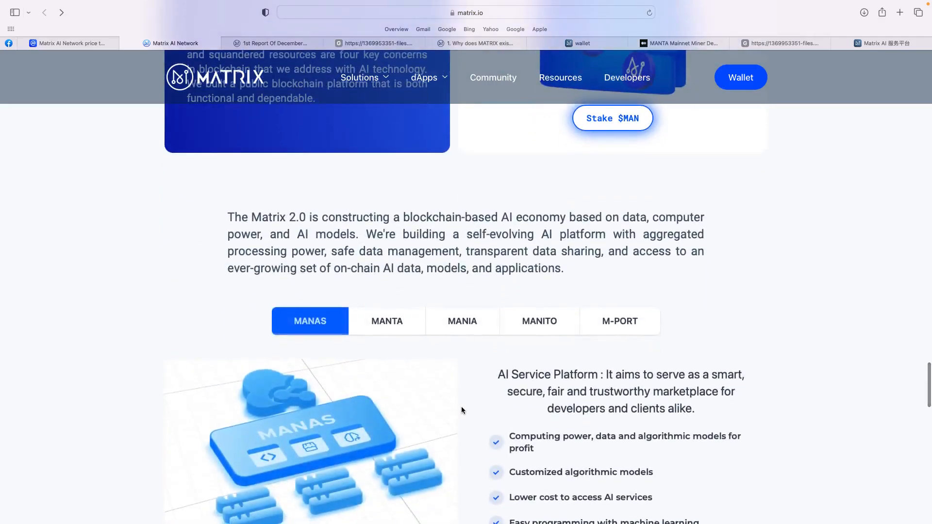
pyautogui.scroll(-3)
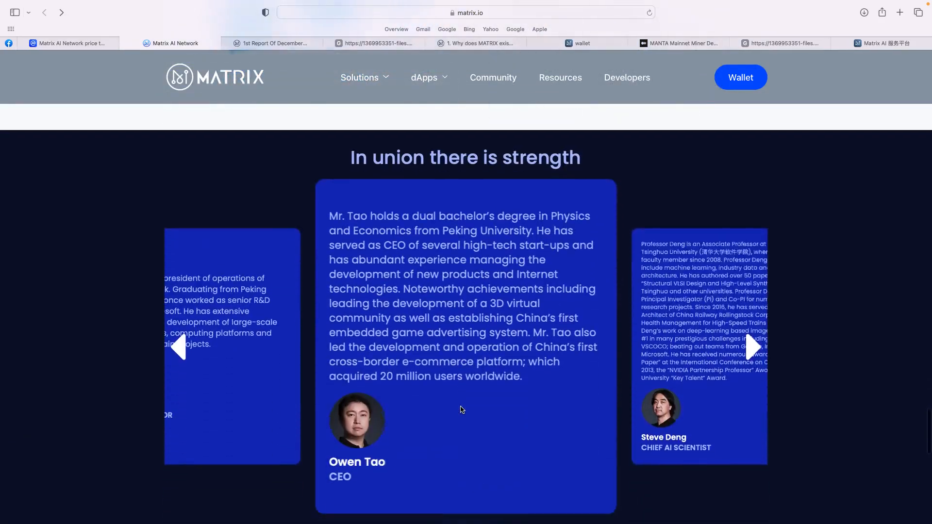
pyautogui.scroll(-3)
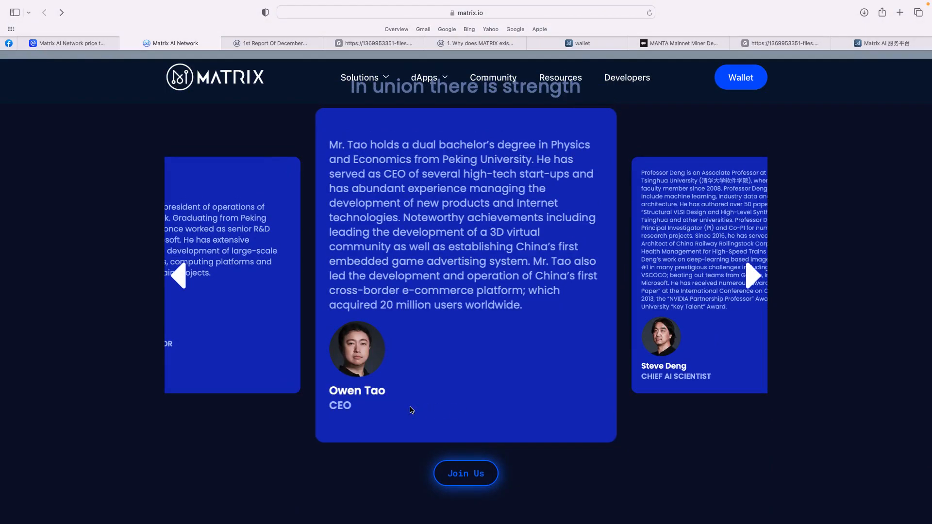
pyautogui.click(754, 276)
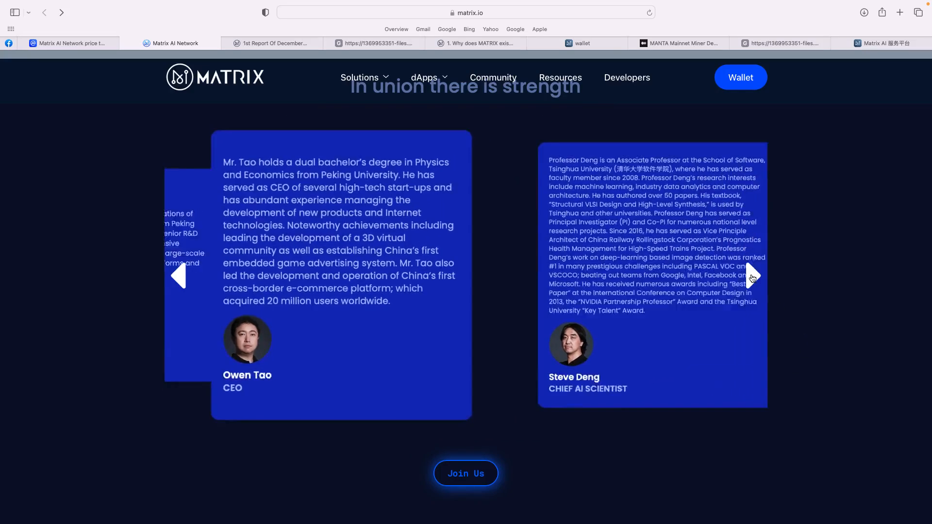
pyautogui.click(753, 278)
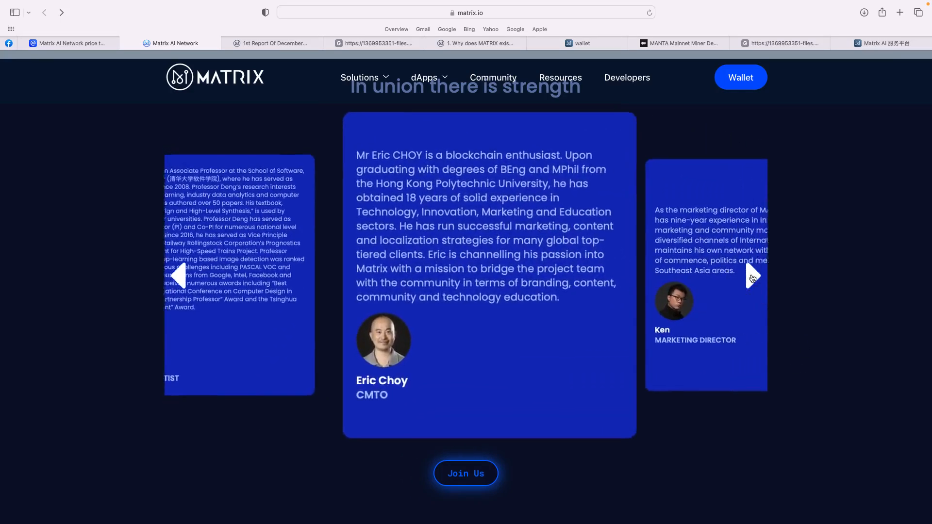
pyautogui.click(752, 277)
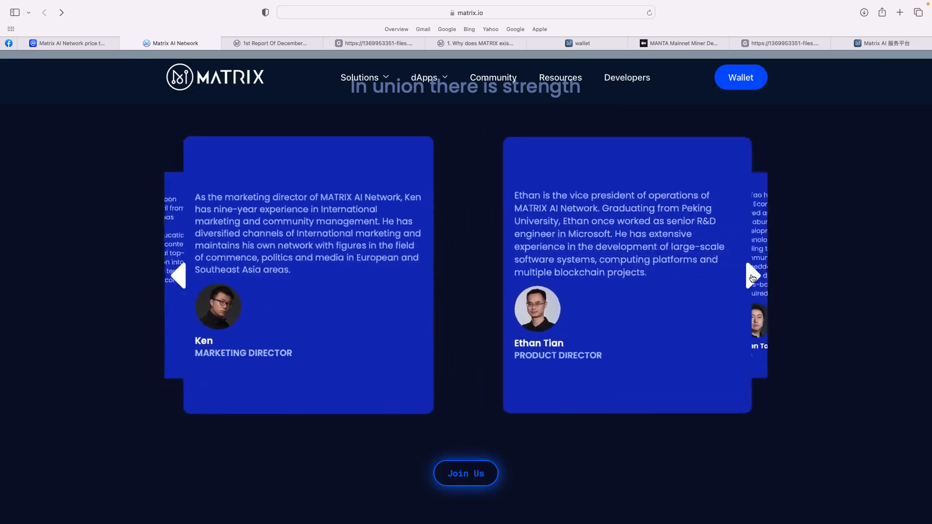
pyautogui.click(751, 277)
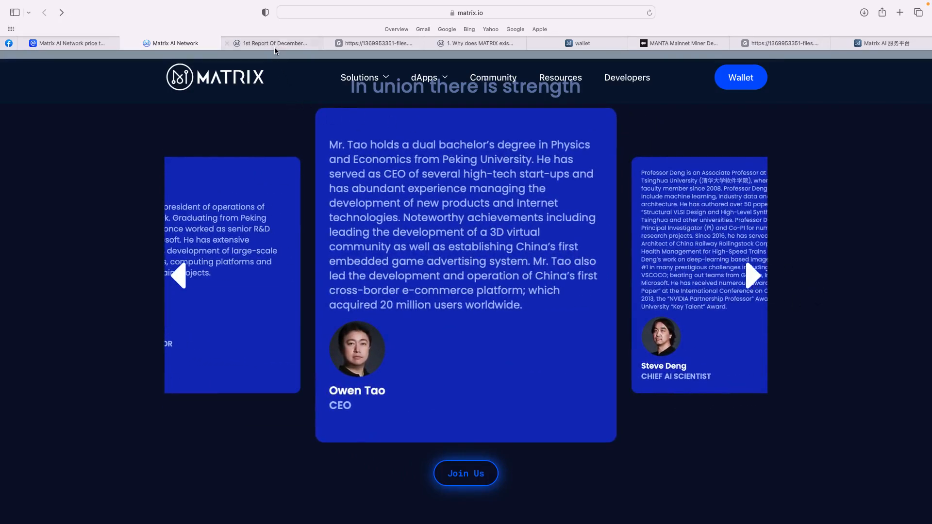
# View the December 2022 report, then browse the Phase 1 roadmap slides.
pyautogui.click(274, 43)
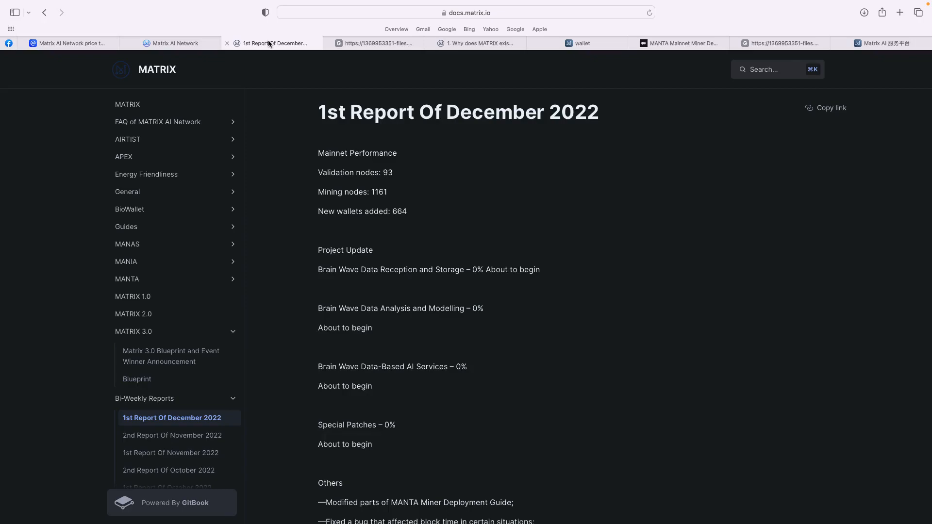
pyautogui.moveTo(318, 54)
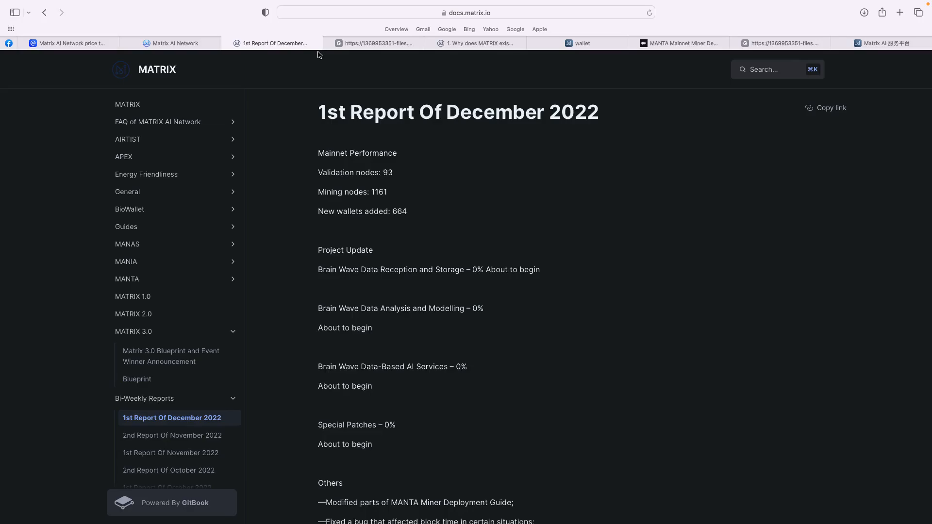
pyautogui.click(375, 44)
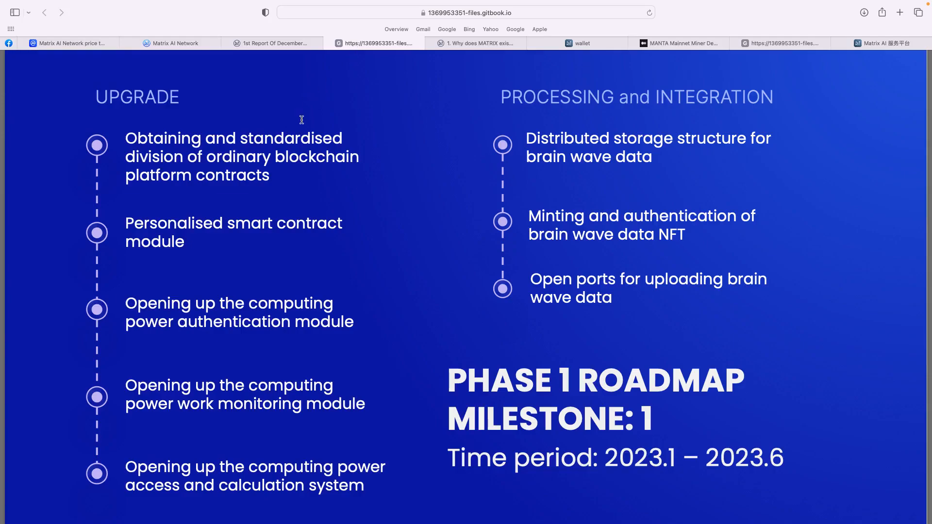
pyautogui.scroll(-3)
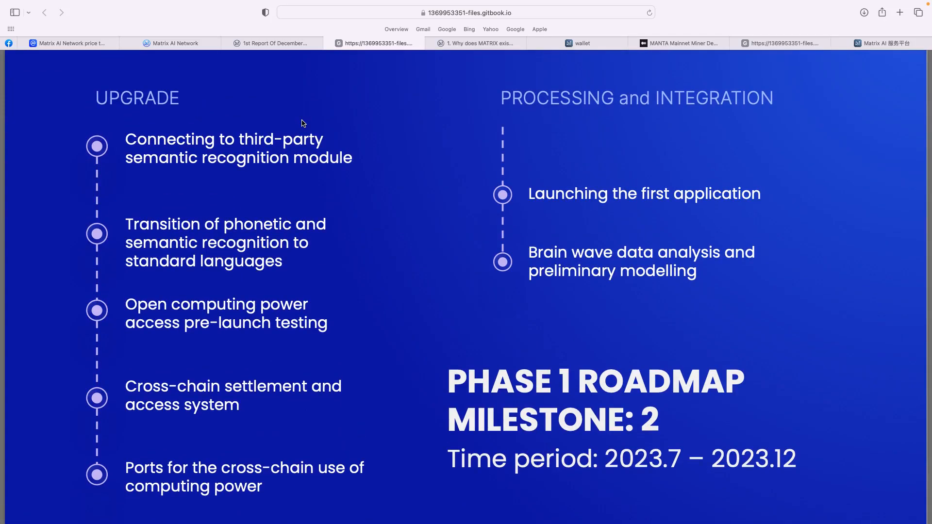
pyautogui.scroll(-3)
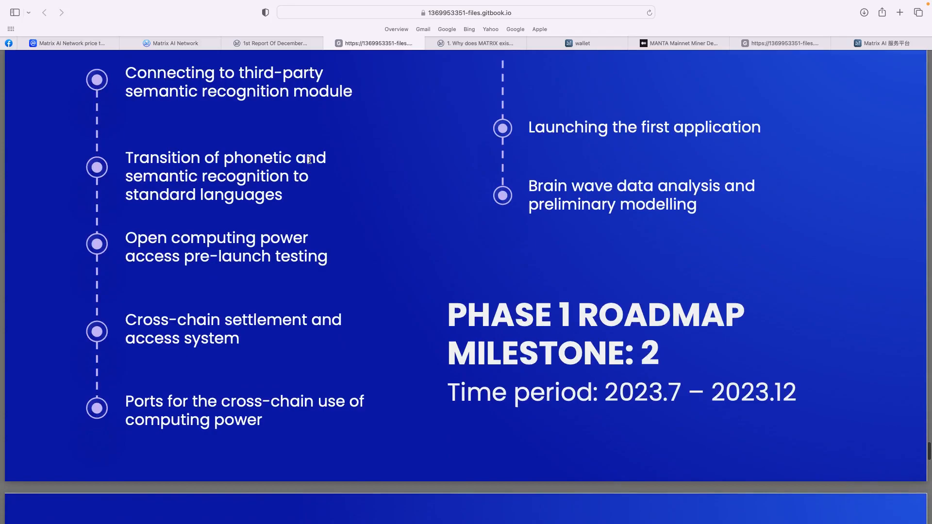
pyautogui.scroll(-3)
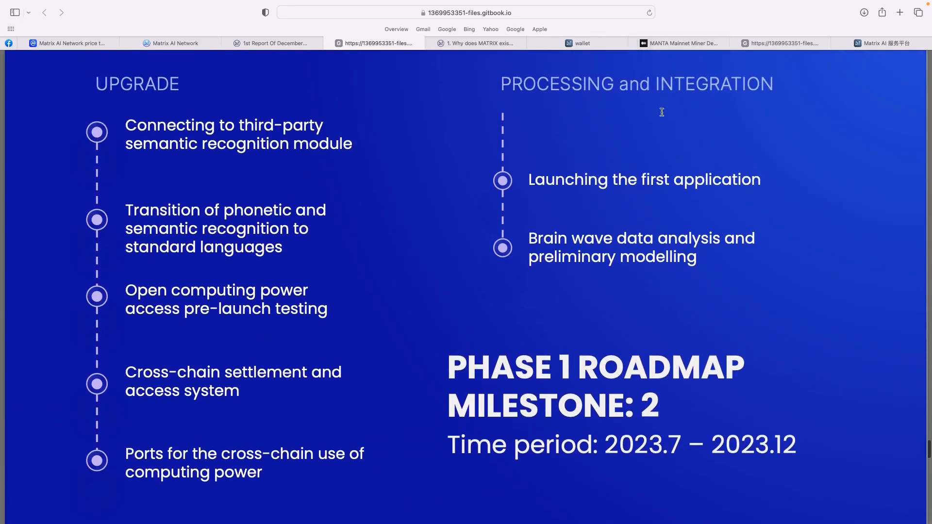
# Scroll the roadmap down to Milestone 5, then open the FAQ 'Why does MATRIX exist?'.
pyautogui.scroll(-3)
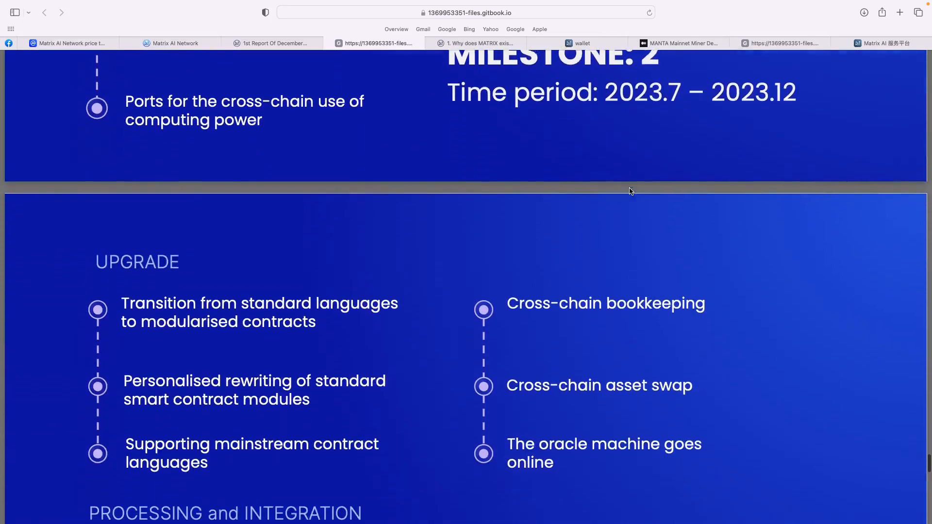
pyautogui.scroll(-3)
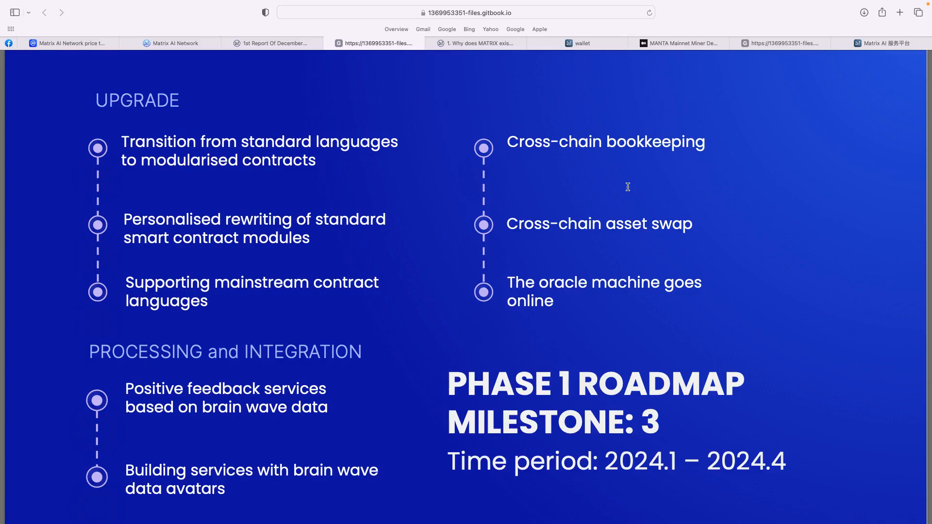
pyautogui.scroll(-3)
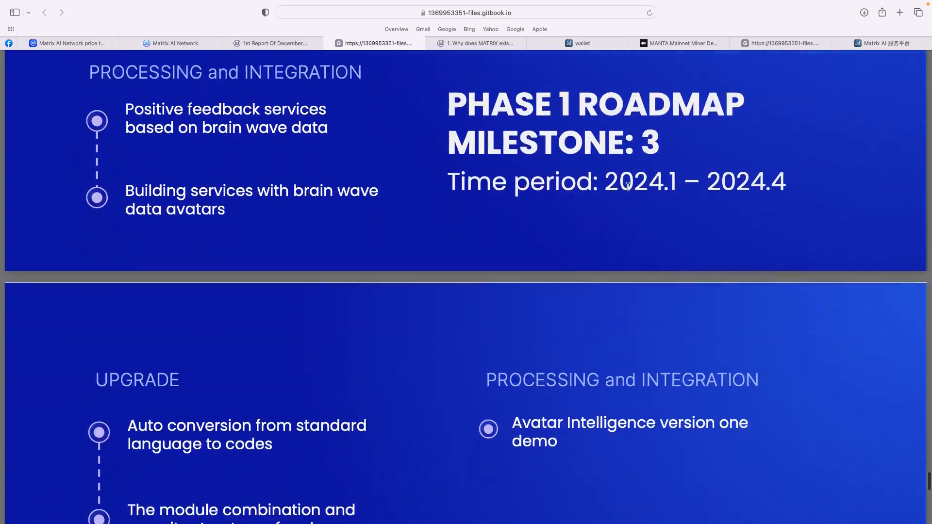
pyautogui.scroll(-3)
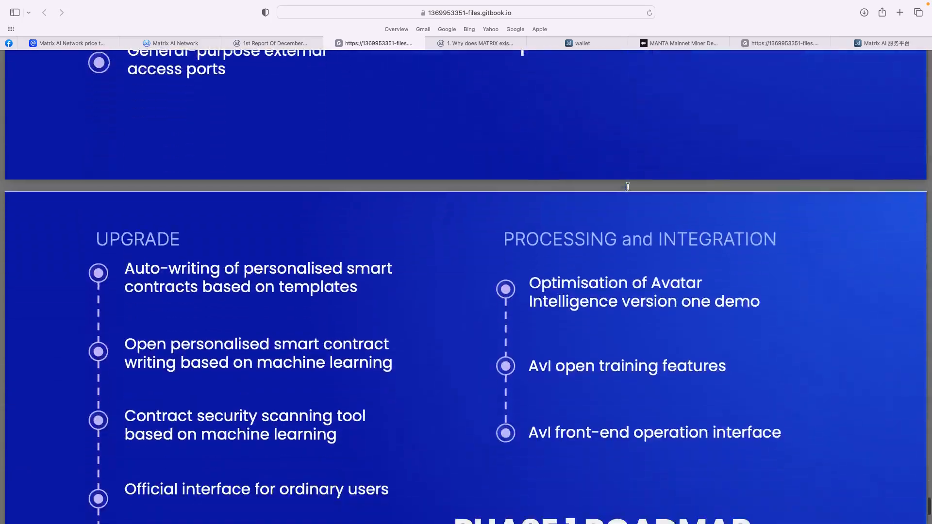
pyautogui.scroll(-3)
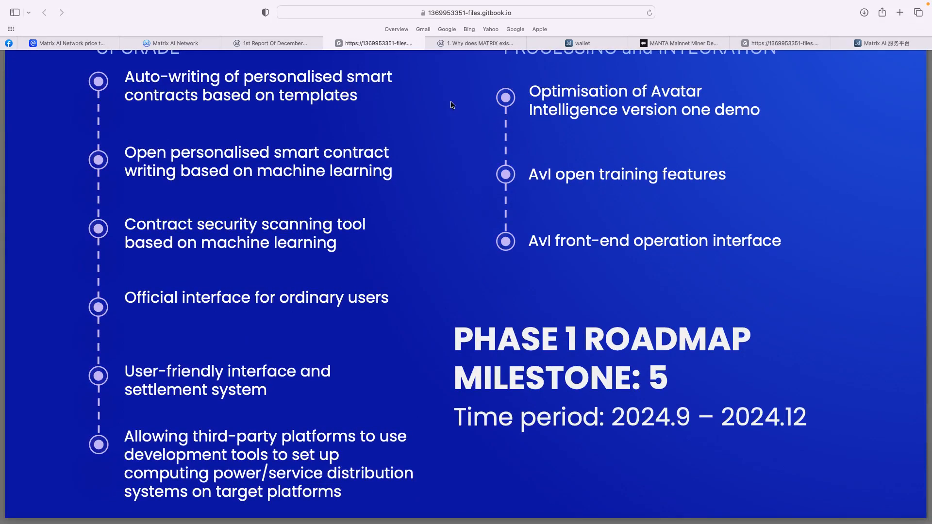
pyautogui.click(481, 43)
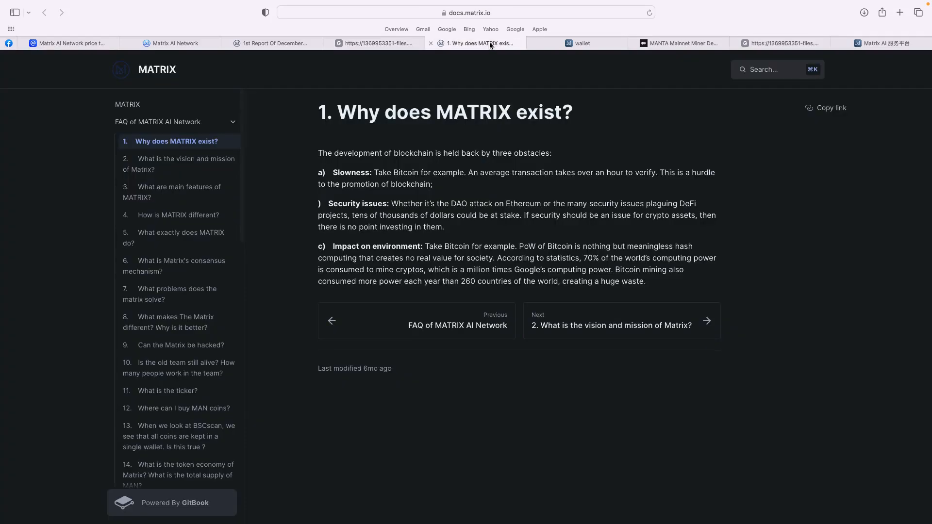
pyautogui.moveTo(584, 157)
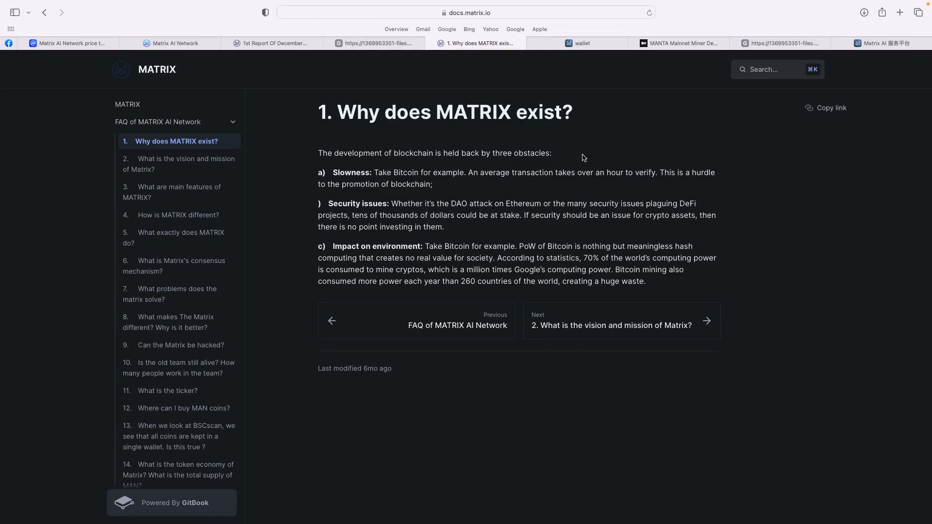
pyautogui.moveTo(272, 92)
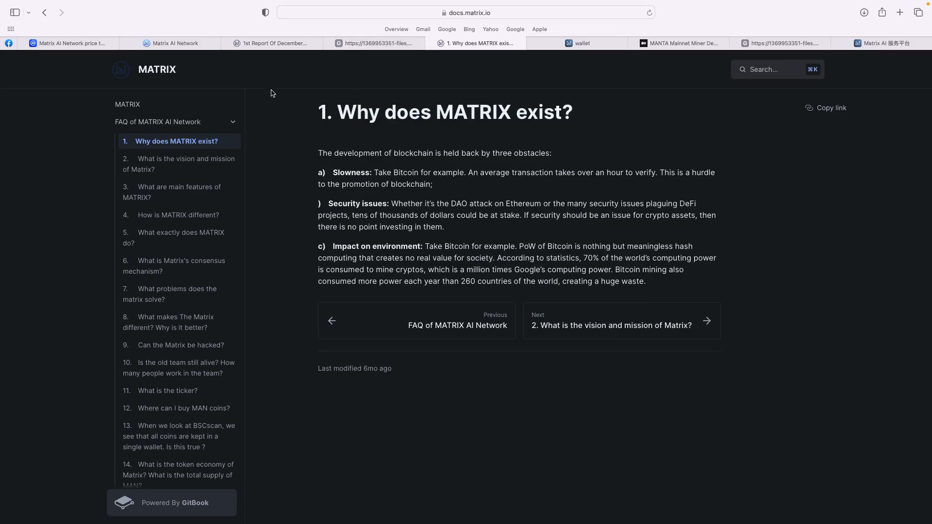
pyautogui.click(178, 163)
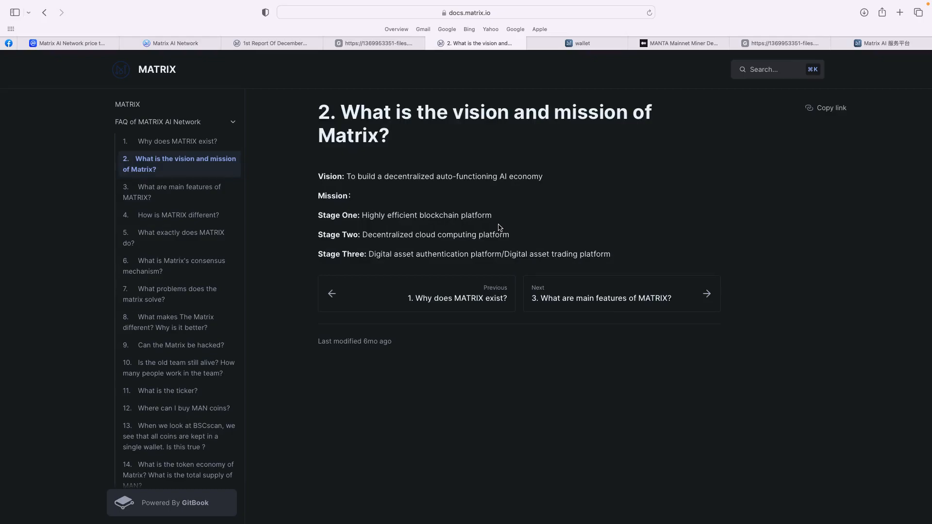
pyautogui.moveTo(540, 231)
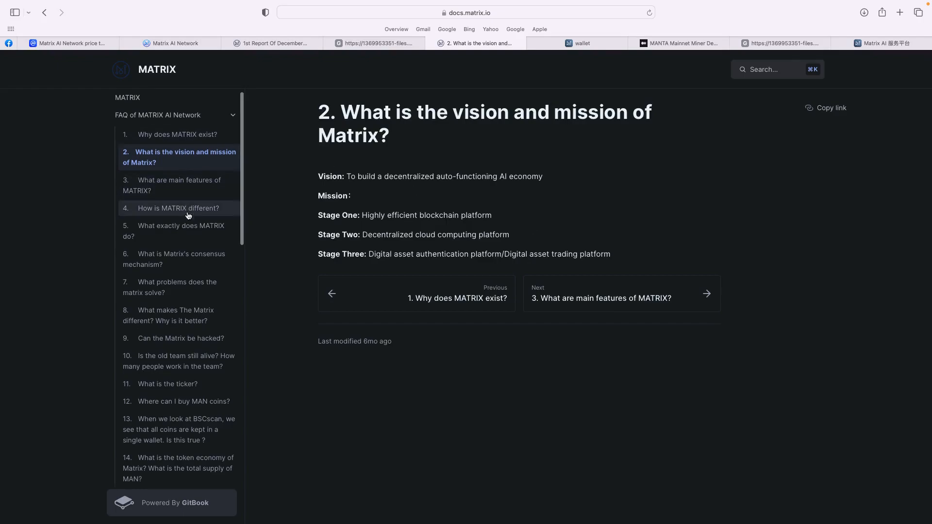
# Browse the docs.matrix.io FAQ sidebar, then switch to the MANTA Mainnet Miner Deployment article.
pyautogui.scroll(-3)
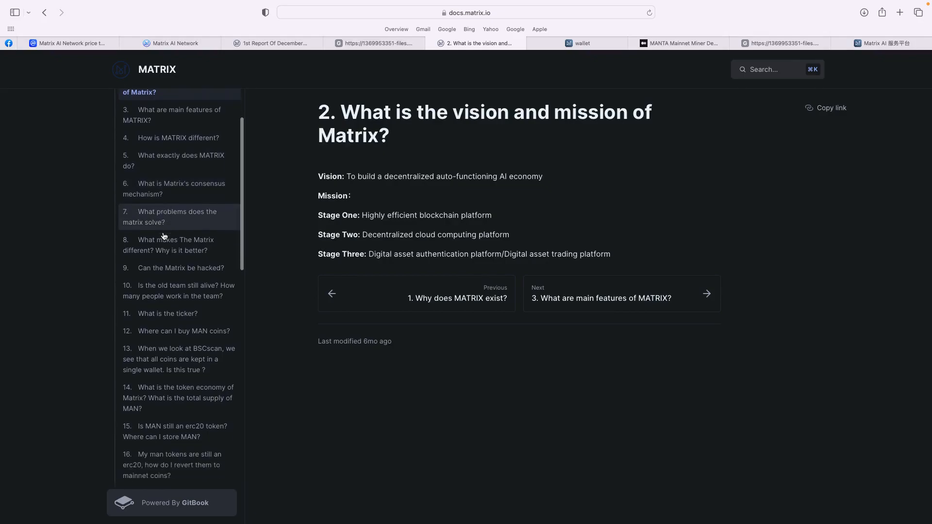
pyautogui.scroll(-3)
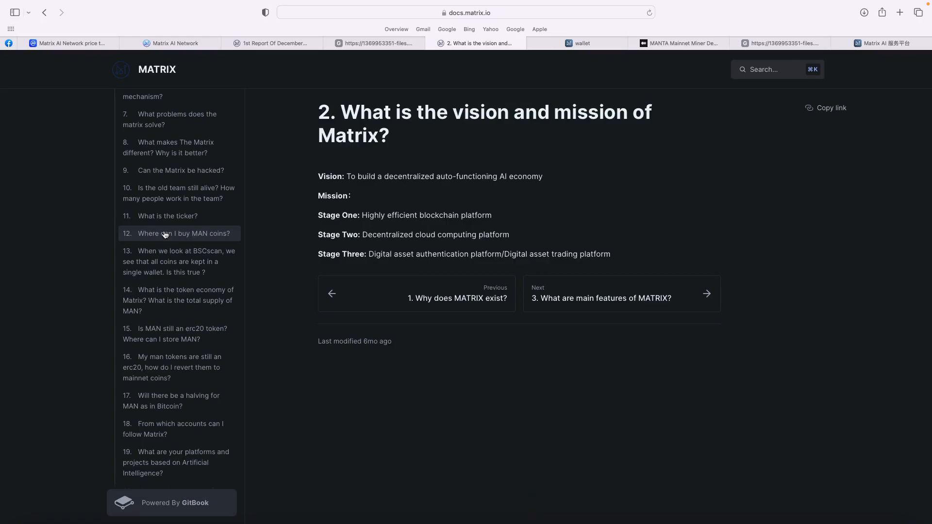
pyautogui.moveTo(198, 309)
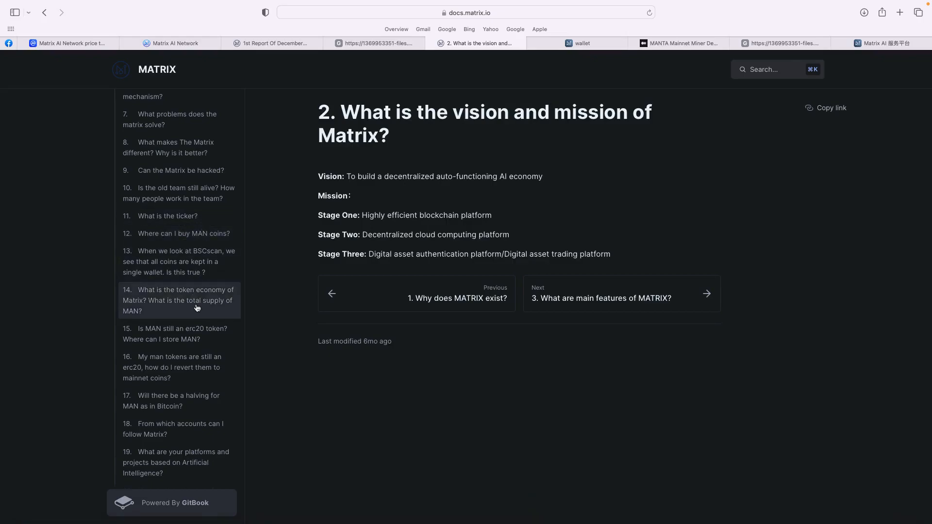
pyautogui.scroll(-3)
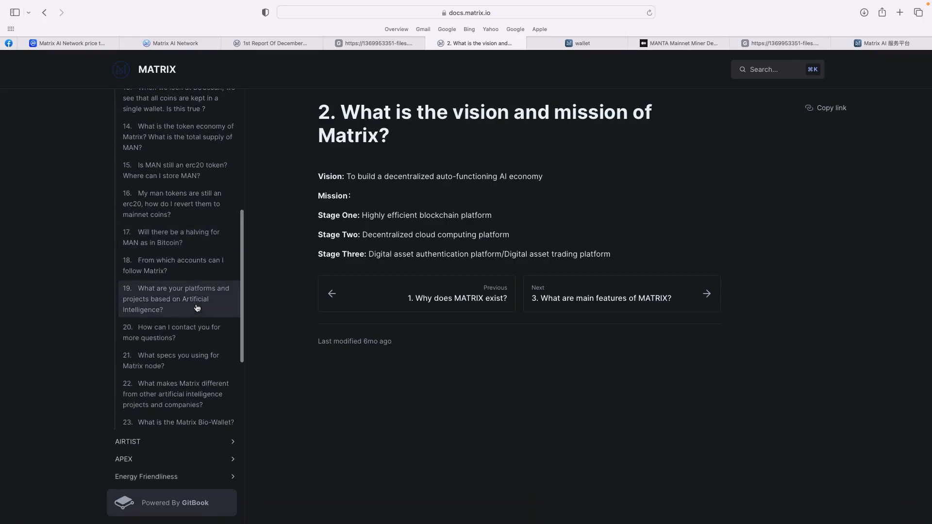
pyautogui.scroll(-3)
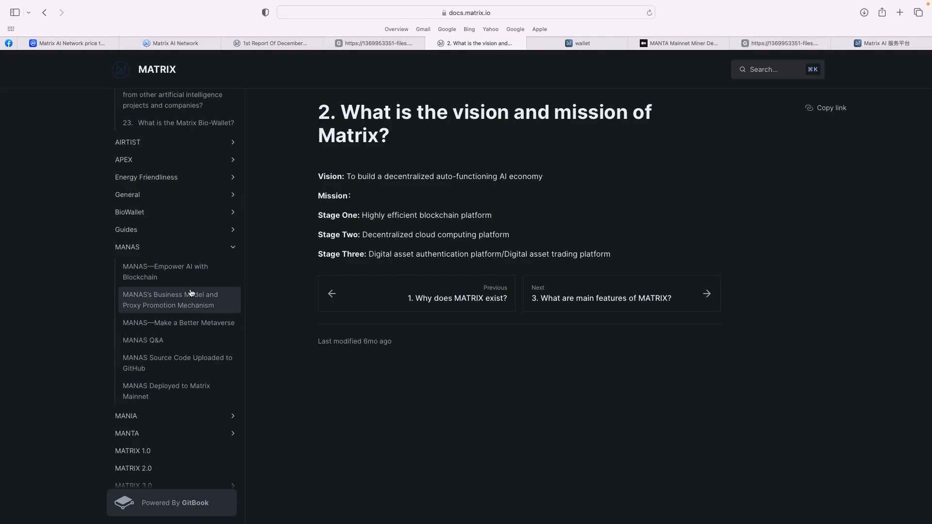
pyautogui.scroll(-3)
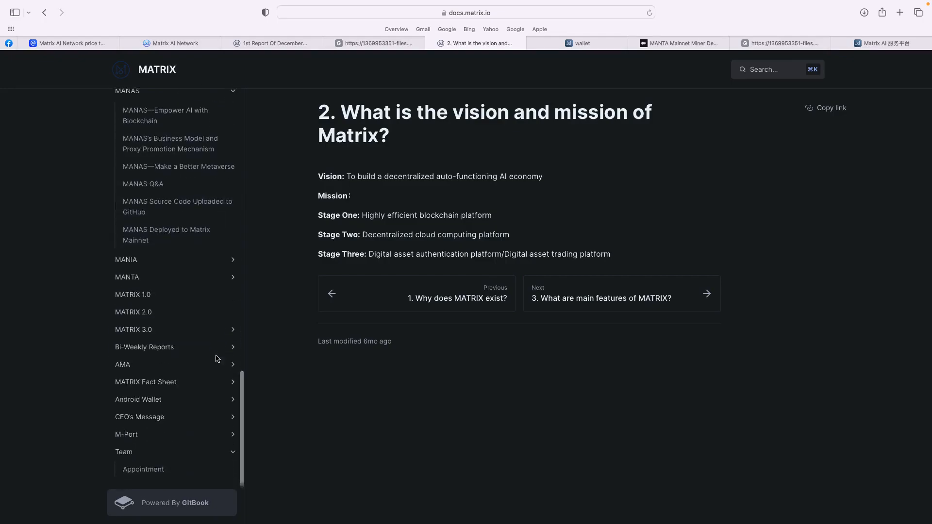
pyautogui.moveTo(181, 350)
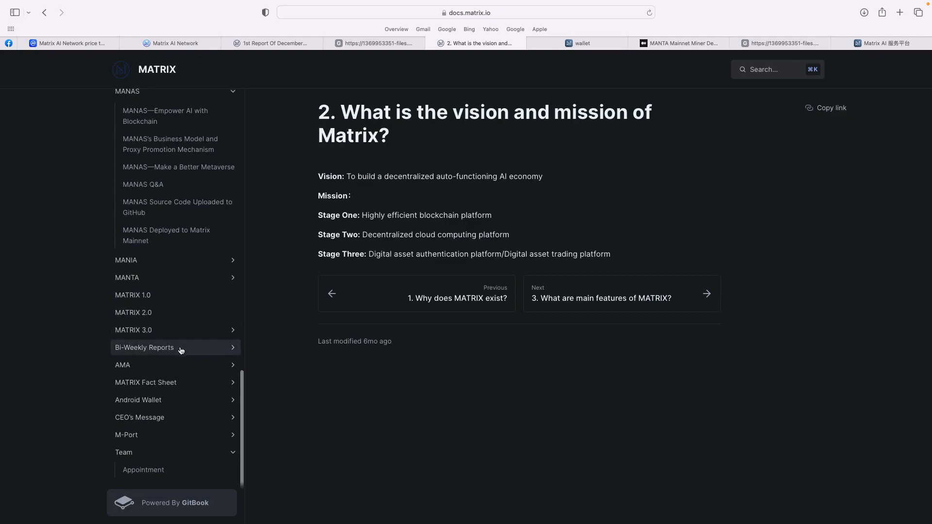
pyautogui.moveTo(183, 355)
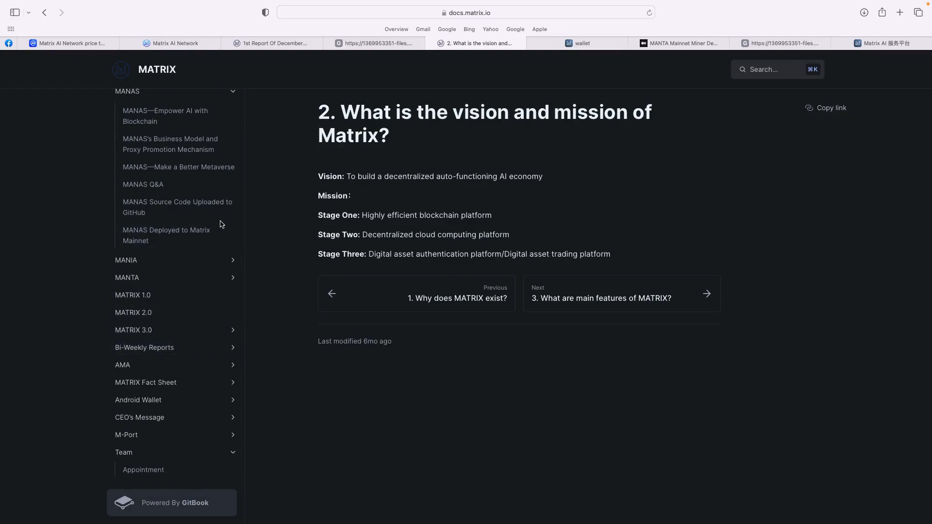
pyautogui.moveTo(560, 69)
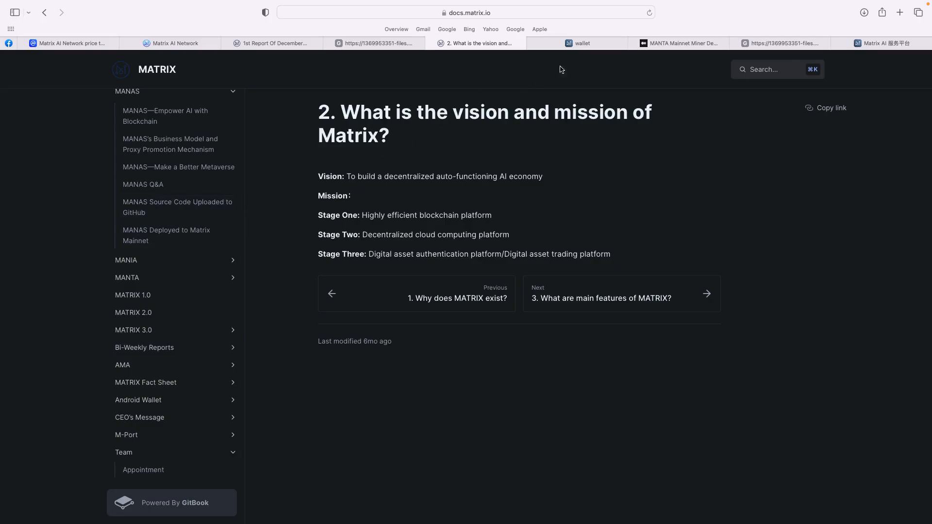
pyautogui.click(684, 43)
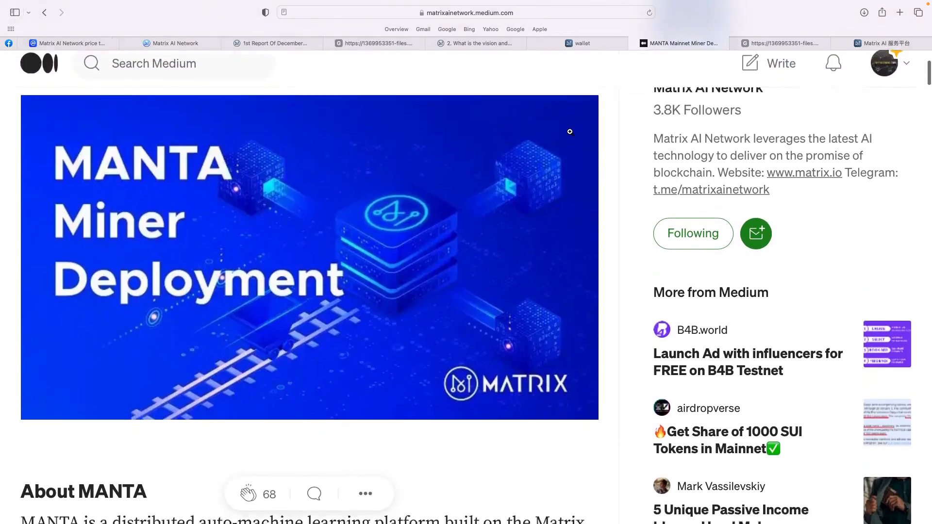
# Read the MANTA article down to Hardware Requirement, then switch to the MATRIX 3.0 Economic Model slides.
pyautogui.scroll(-3)
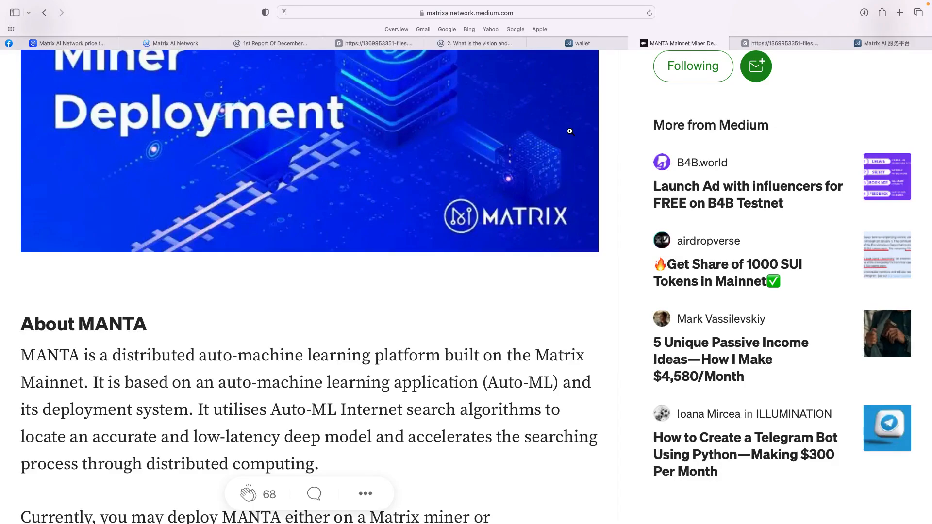
pyautogui.scroll(-3)
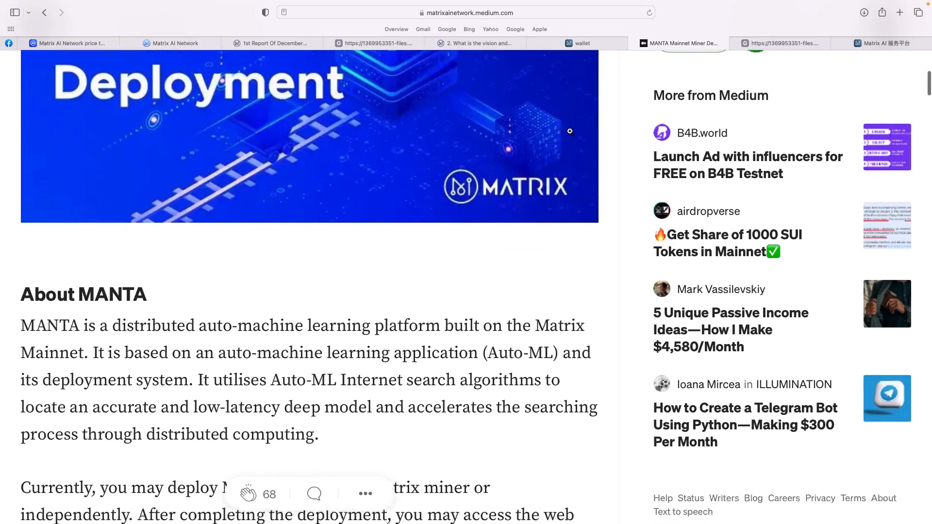
pyautogui.scroll(-3)
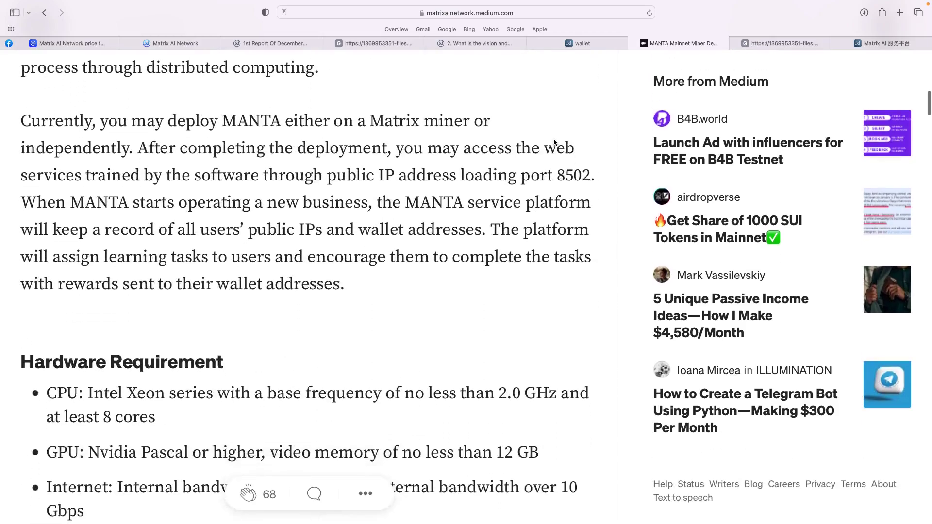
pyautogui.scroll(-3)
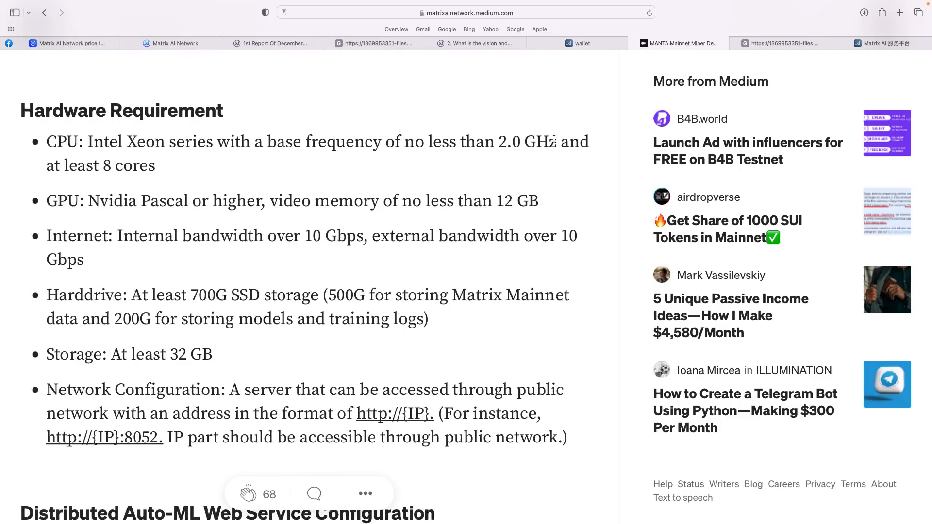
pyautogui.moveTo(356, 96)
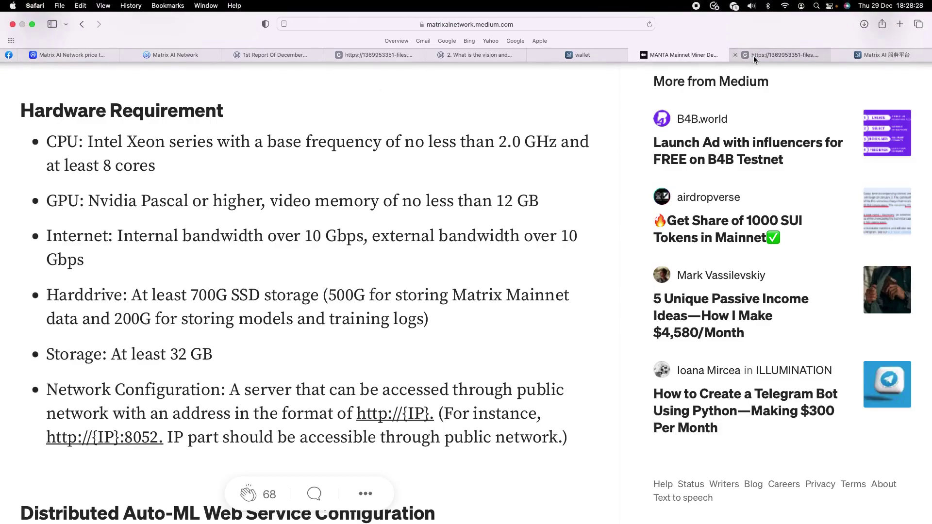
pyautogui.click(780, 55)
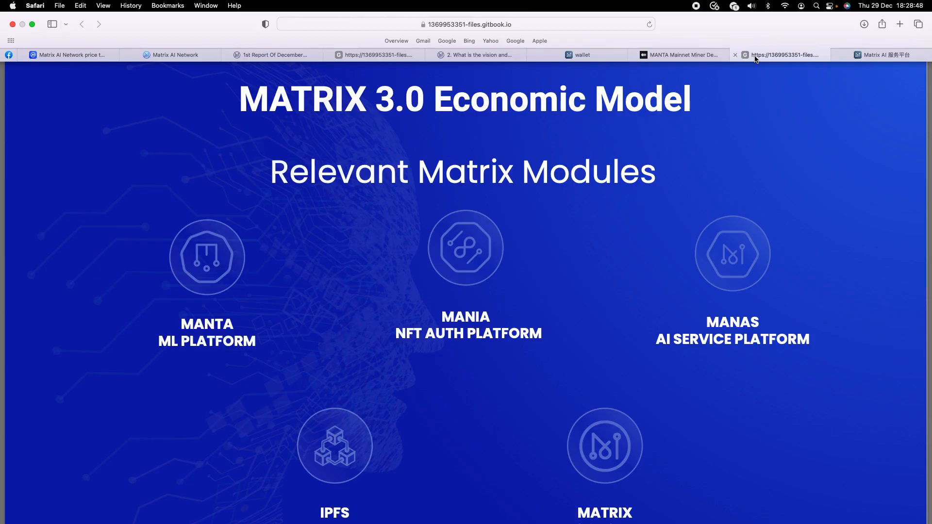
# Browse the Matrix Modules and MATRIX 3.0 Economic Model slides, then return to CoinMarketCap's MAN price.
pyautogui.scroll(-3)
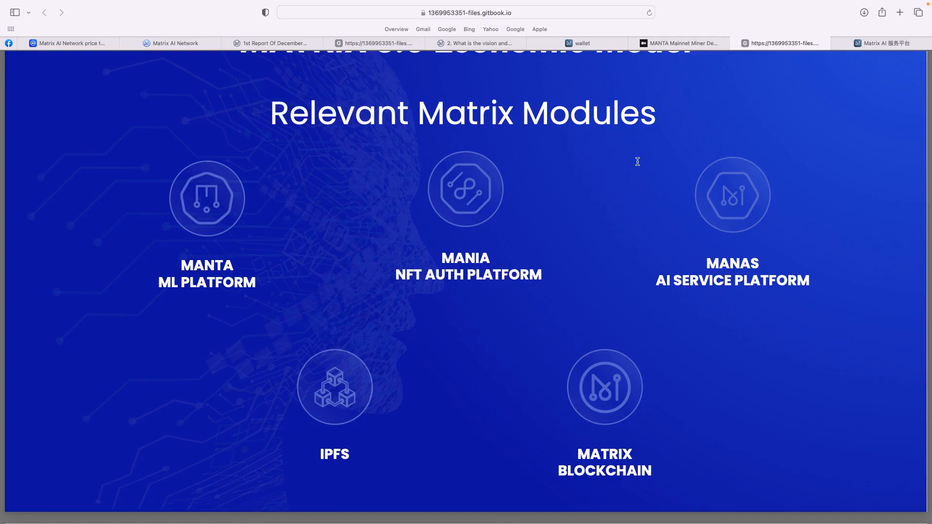
pyautogui.moveTo(639, 176)
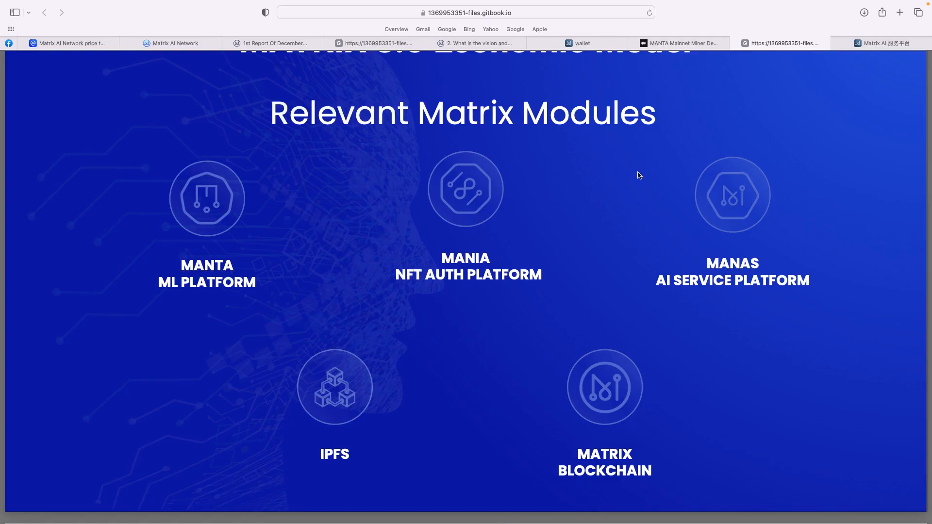
pyautogui.scroll(-3)
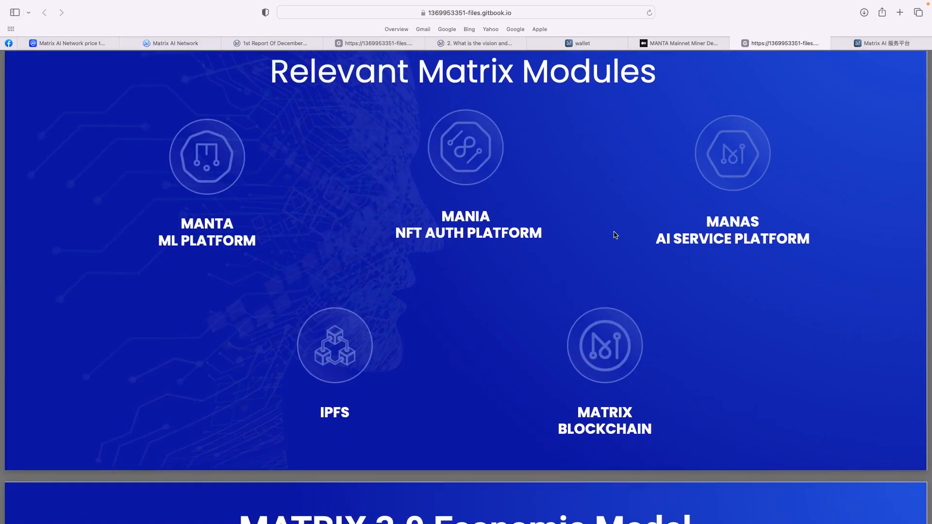
pyautogui.scroll(-3)
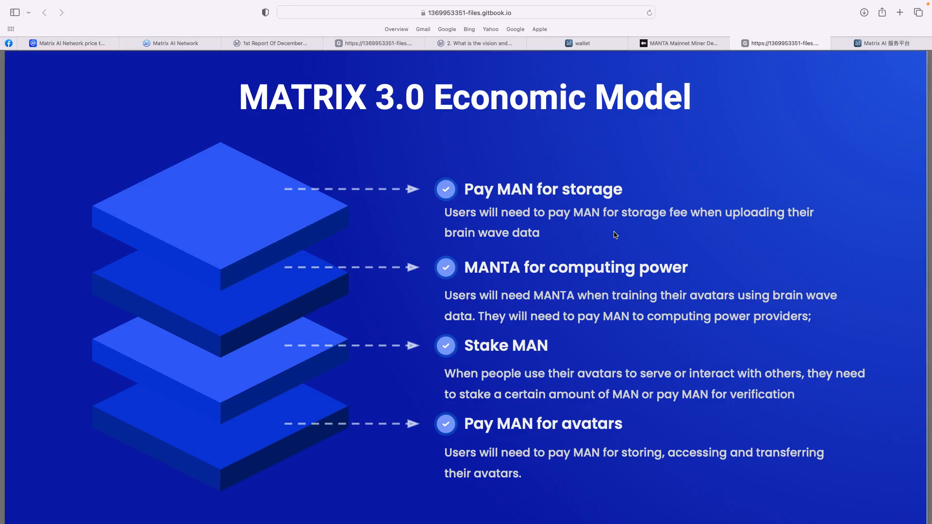
pyautogui.moveTo(81, 54)
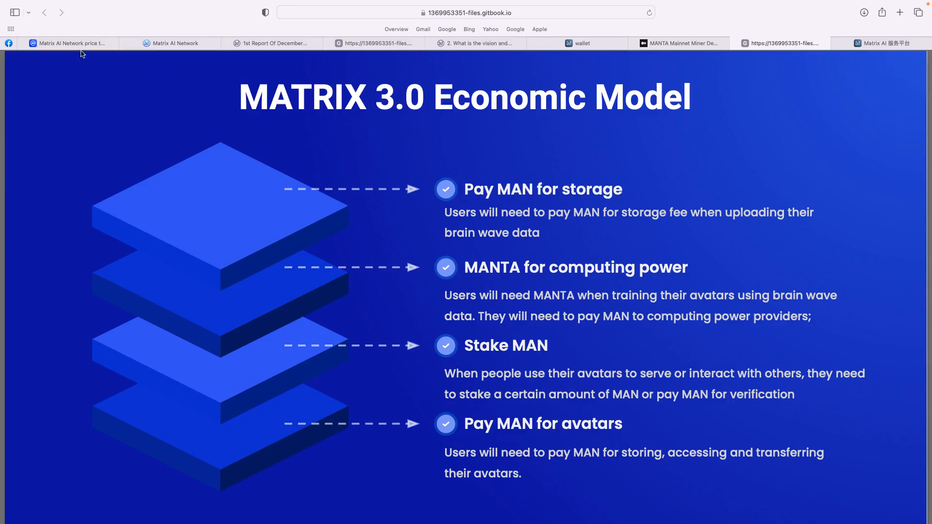
pyautogui.click(72, 43)
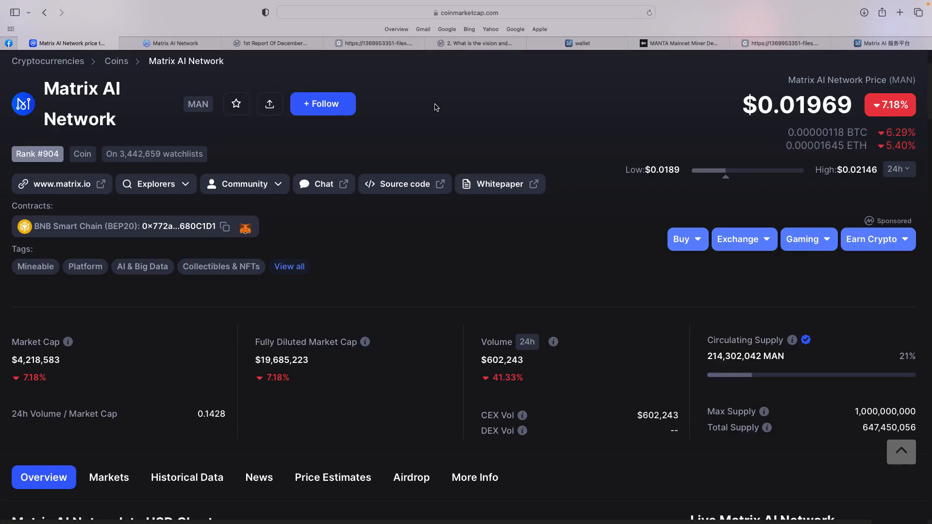